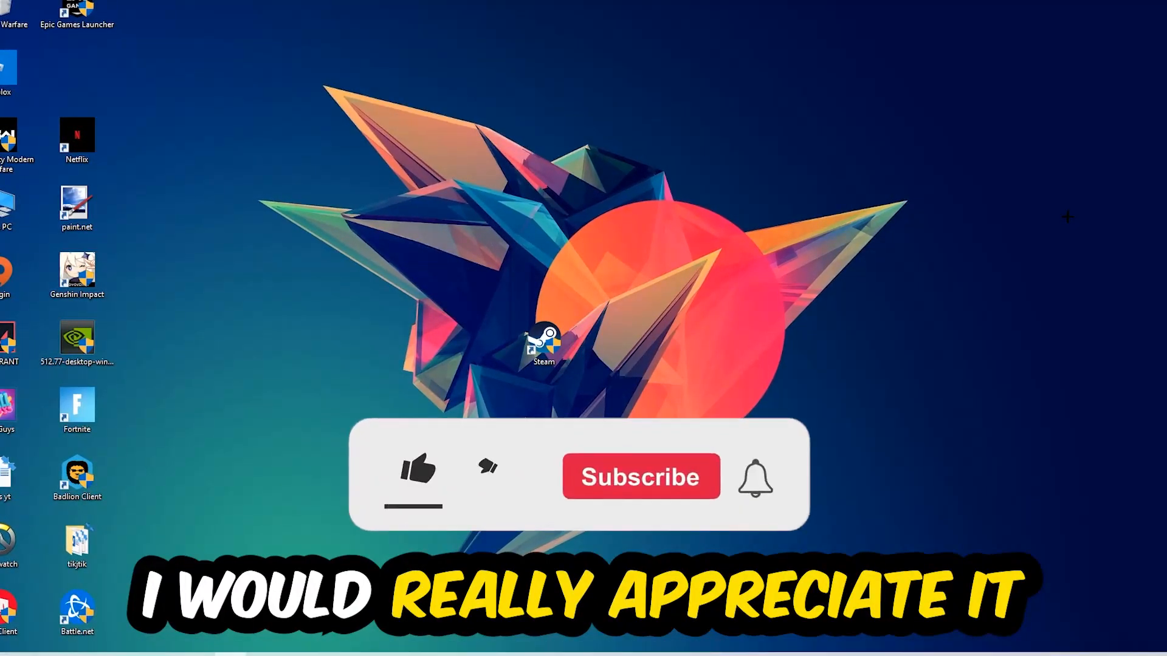
Bring up the taskbar shortcut menu that lists Task Manager
click(417, 471)
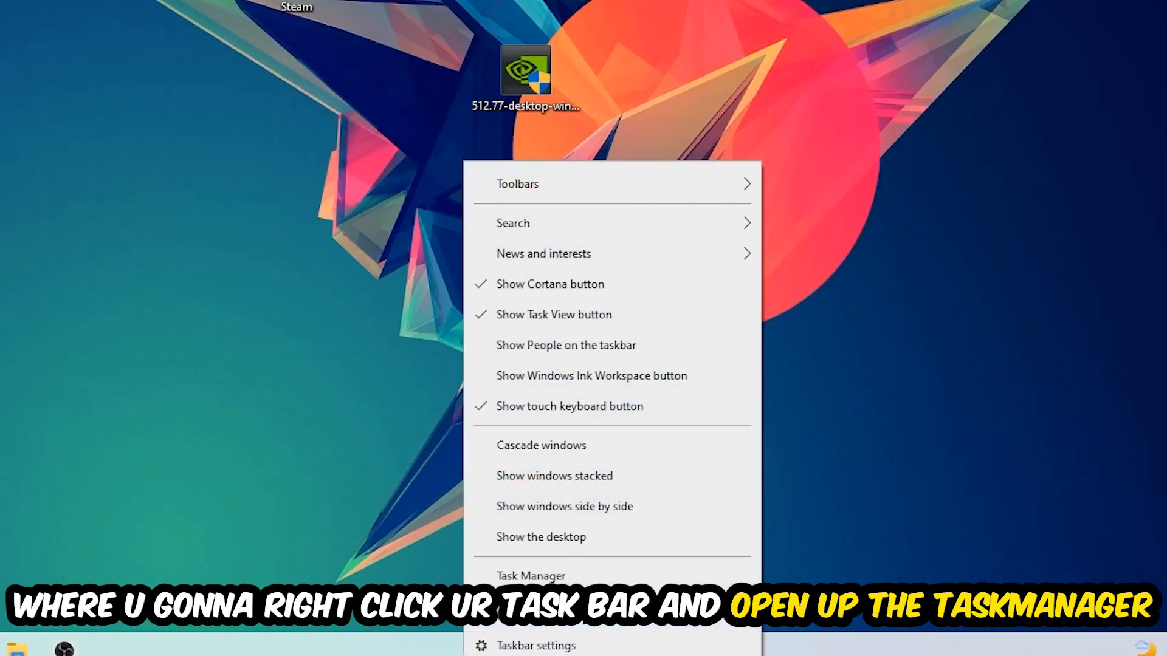
Show all processes in full detail sorted by CPU and bring up actions for the heaviest one
click(531, 575)
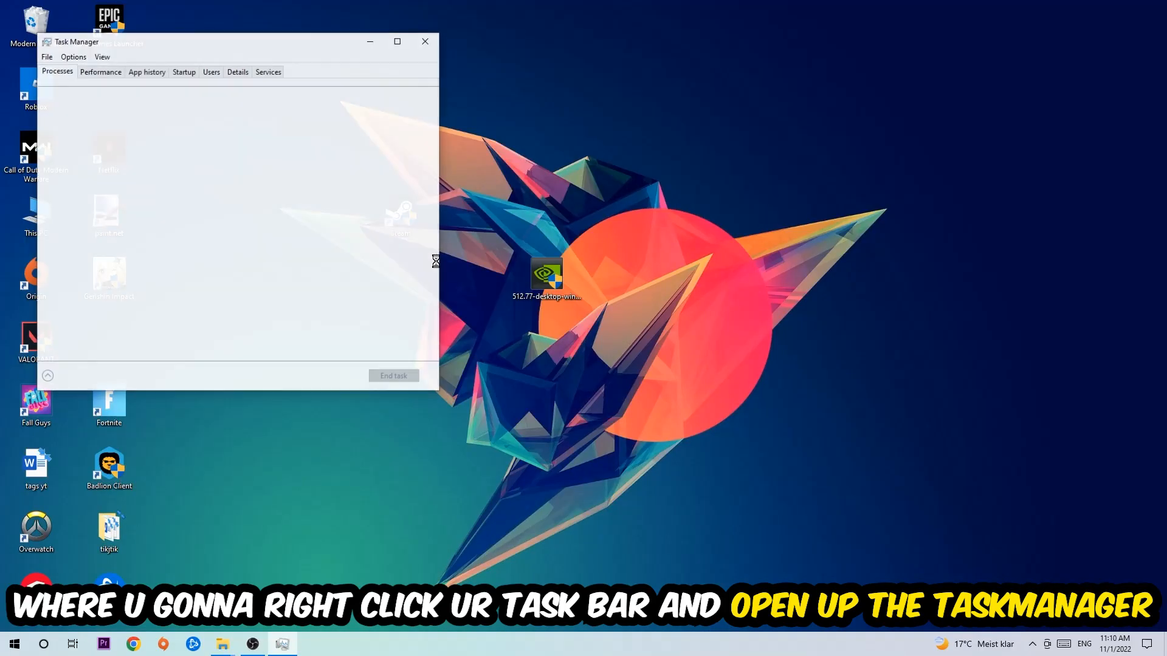
click(397, 41)
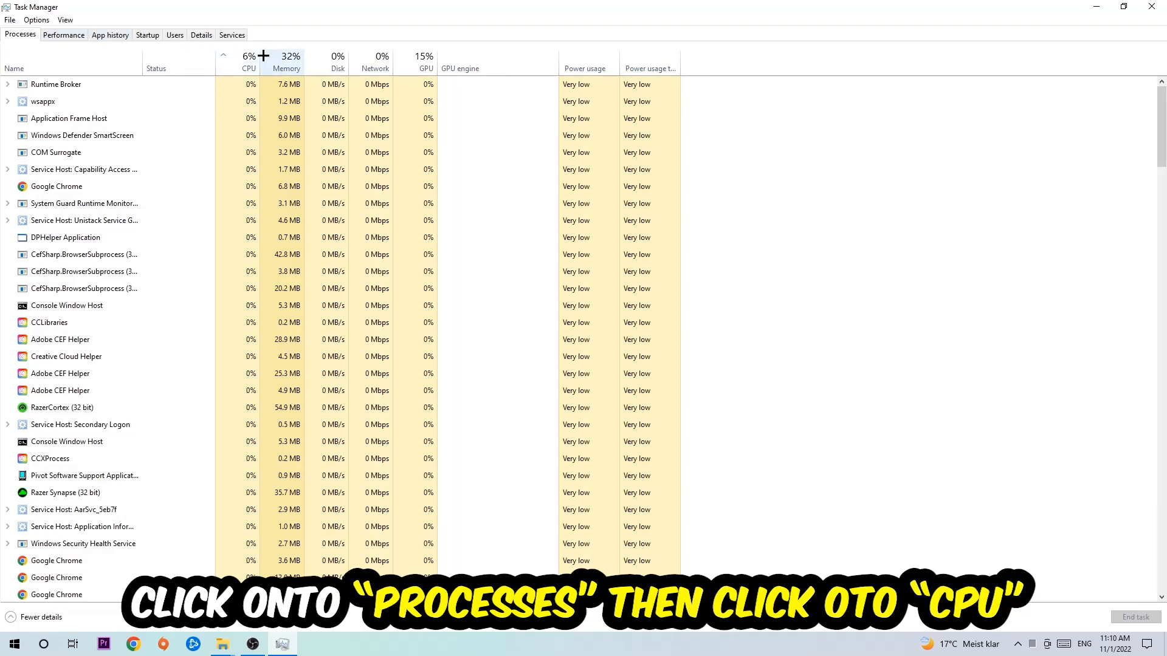
click(248, 59)
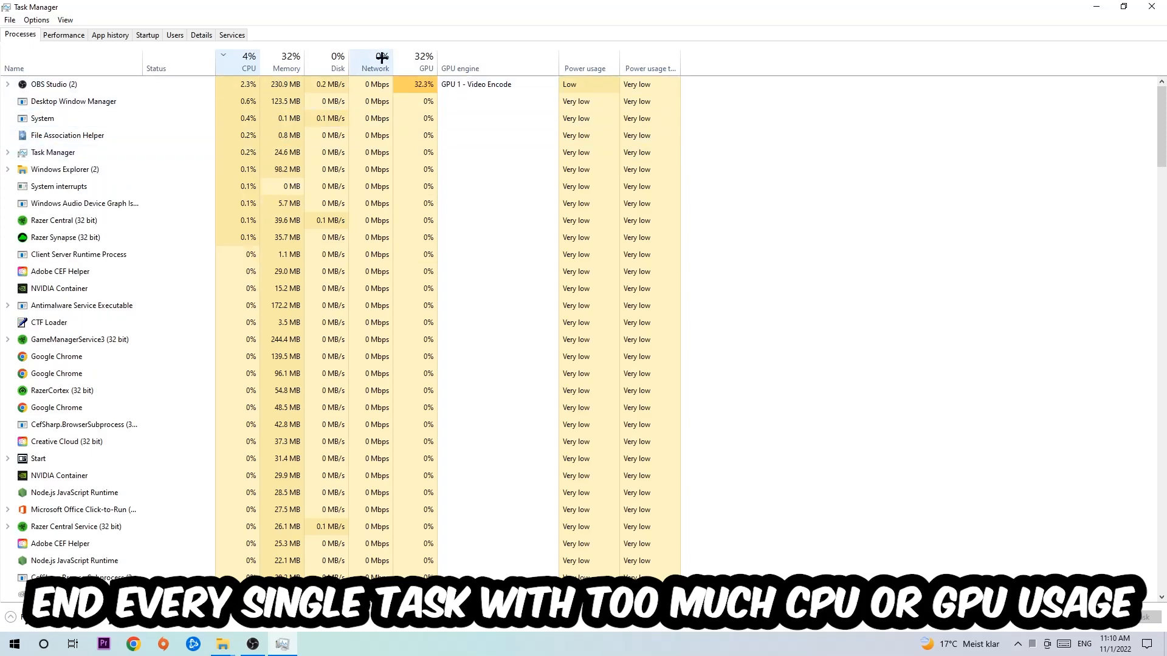
right_click(53, 84)
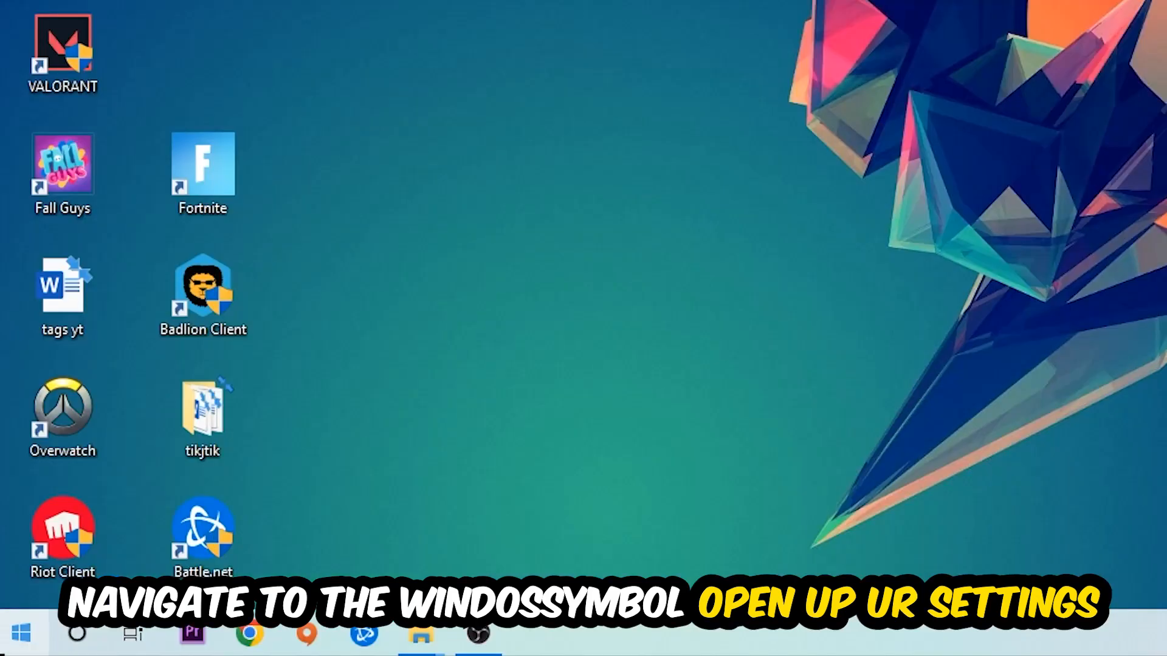
Reach the Gaming section of Windows Settings where Xbox Game Bar is switched off
click(15, 632)
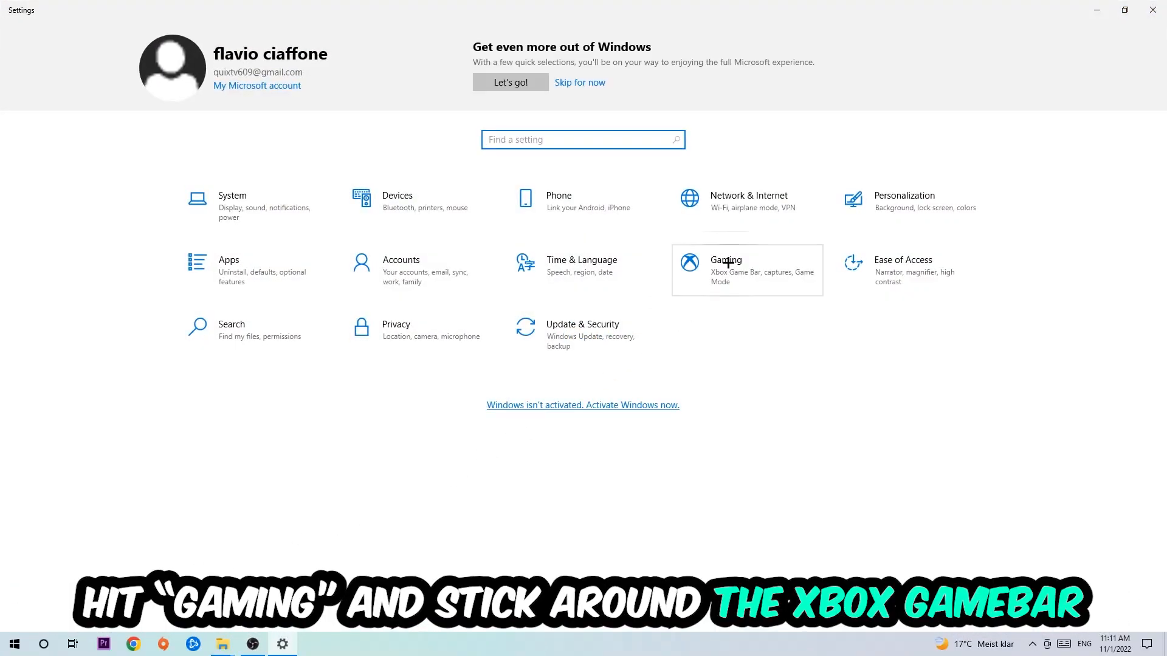
click(726, 270)
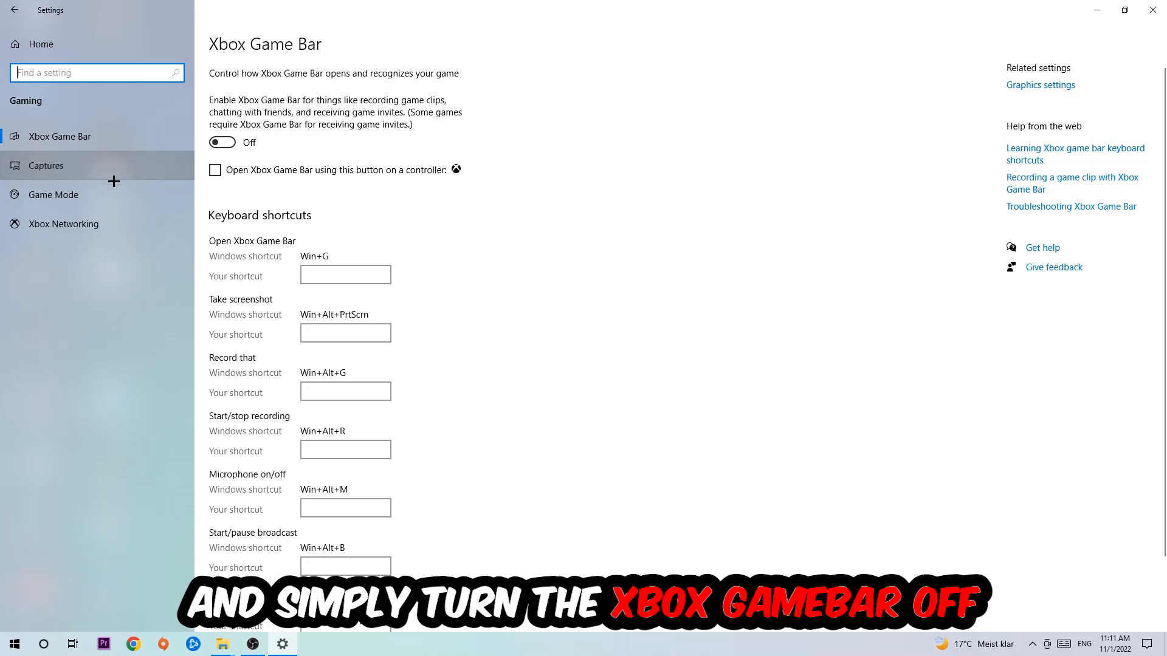
Confirm background recording is off under Captures and Game Mode is on
click(45, 165)
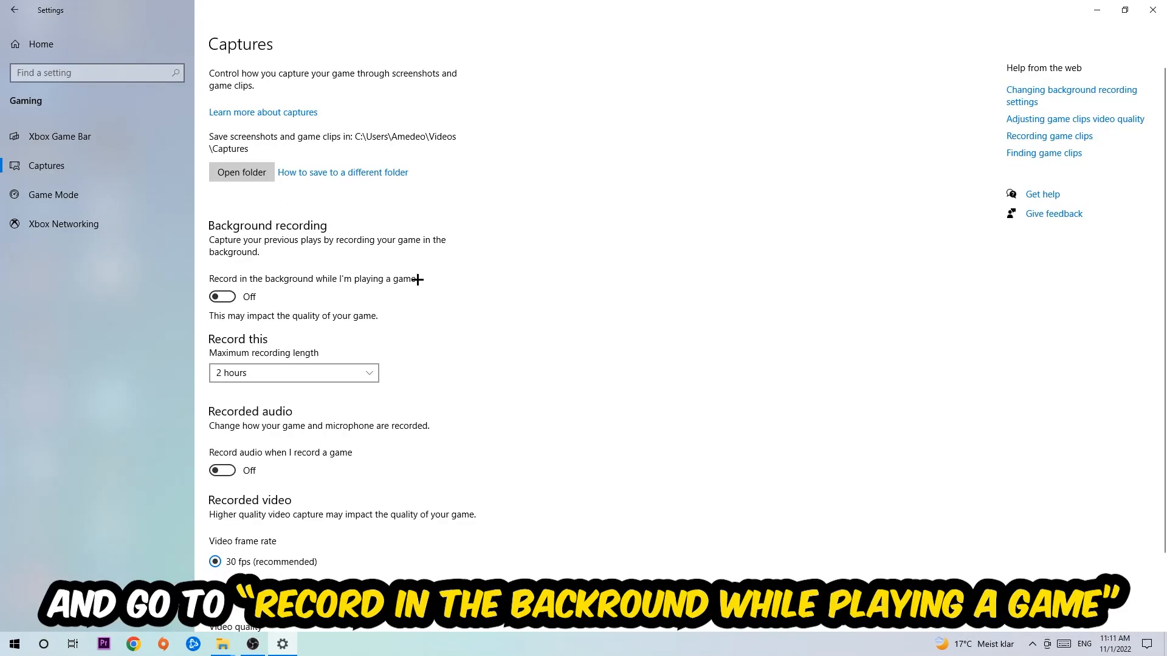
click(53, 194)
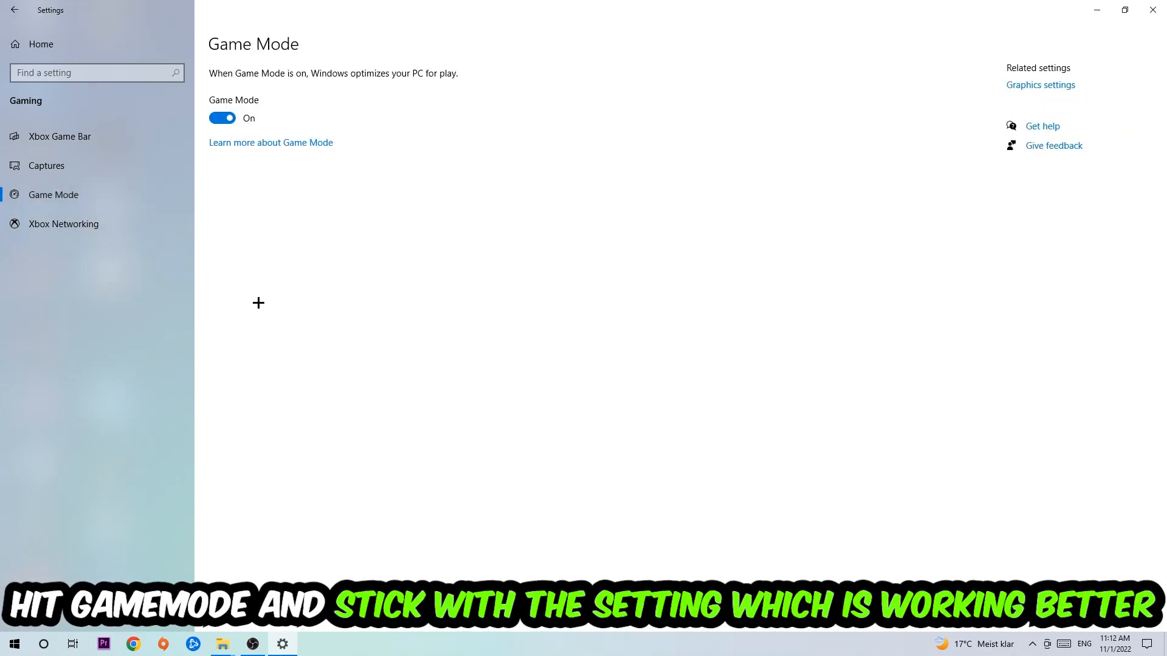
mouse_move(269, 284)
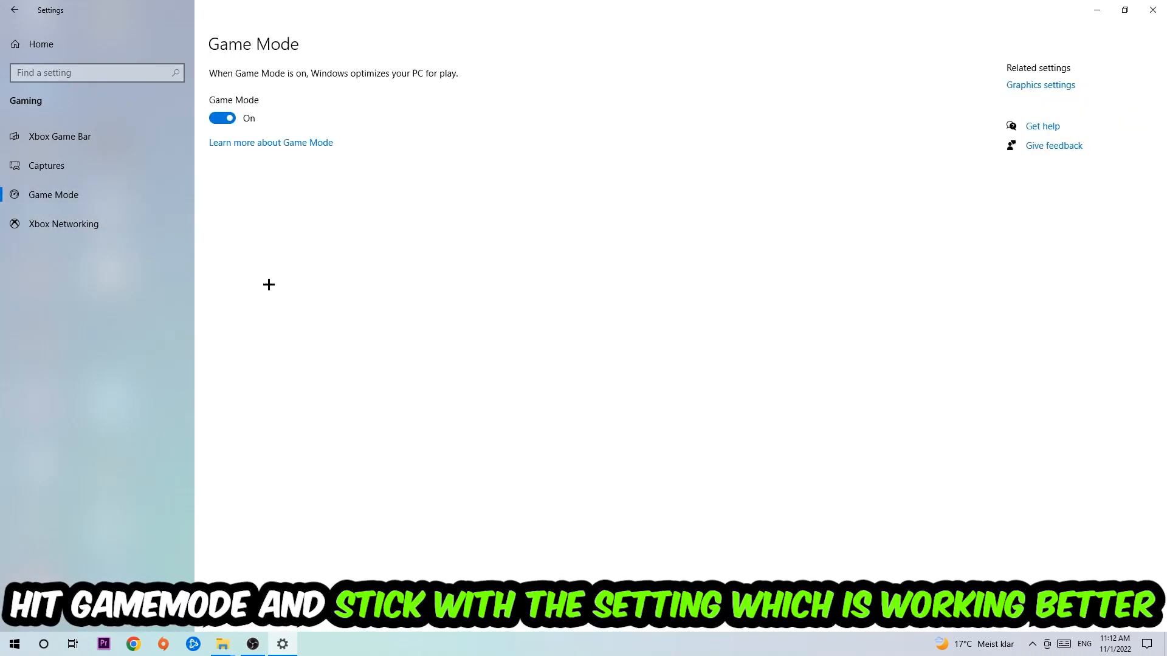
mouse_move(254, 204)
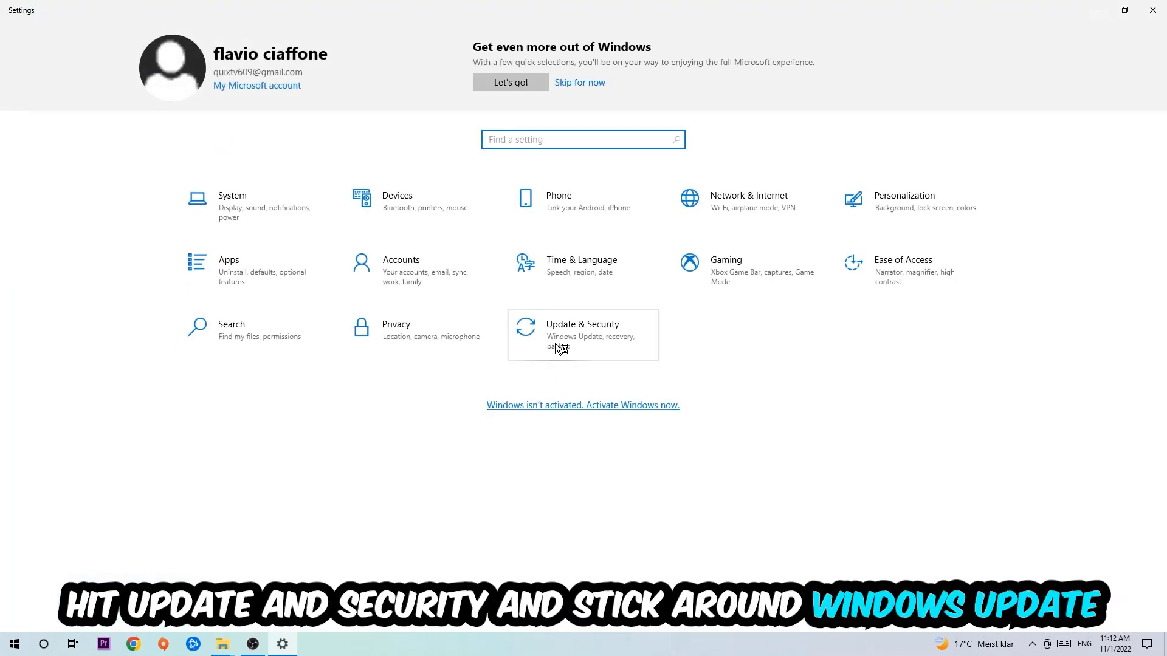
Go to Update & Security to check for Windows updates
click(582, 329)
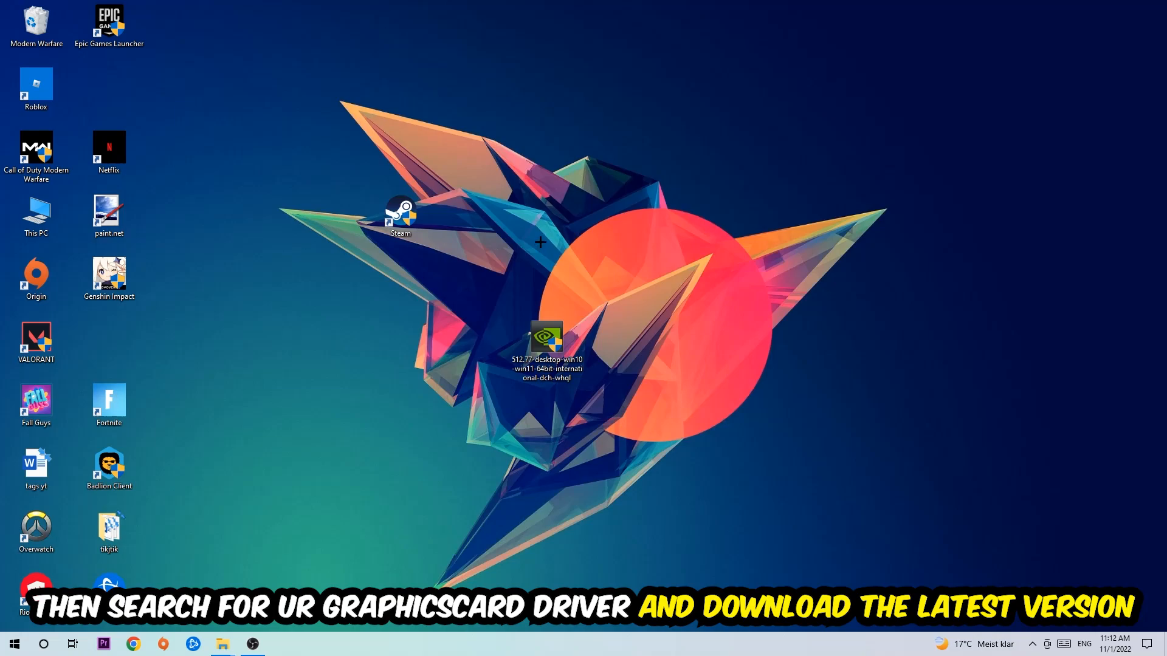
mouse_move(483, 221)
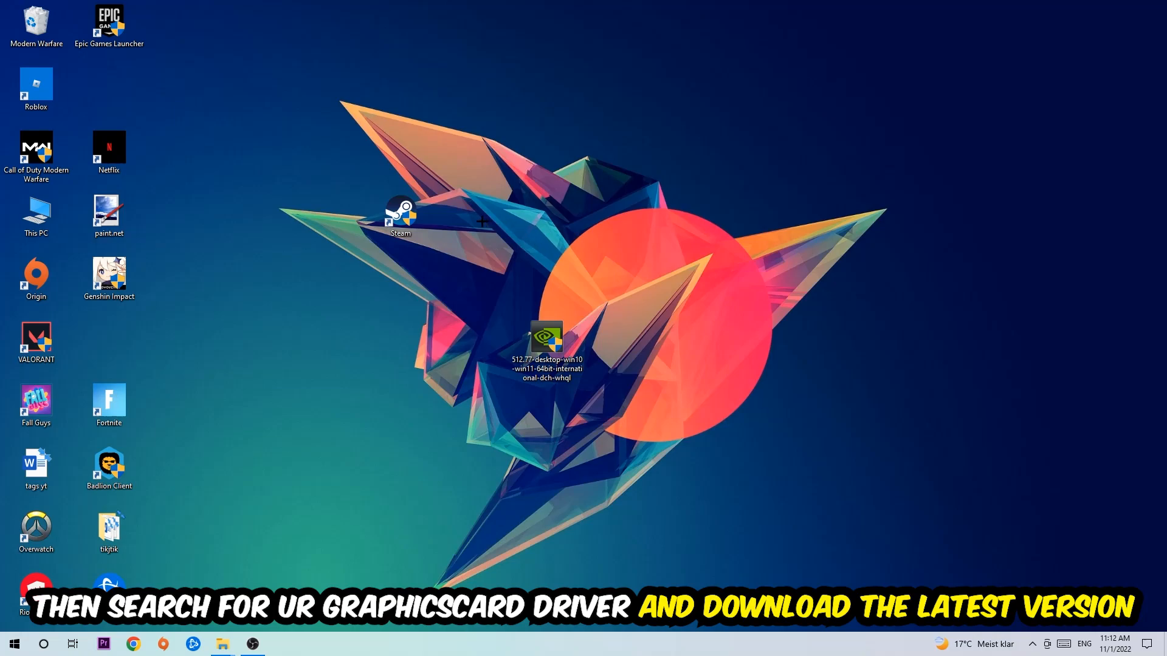
mouse_move(459, 216)
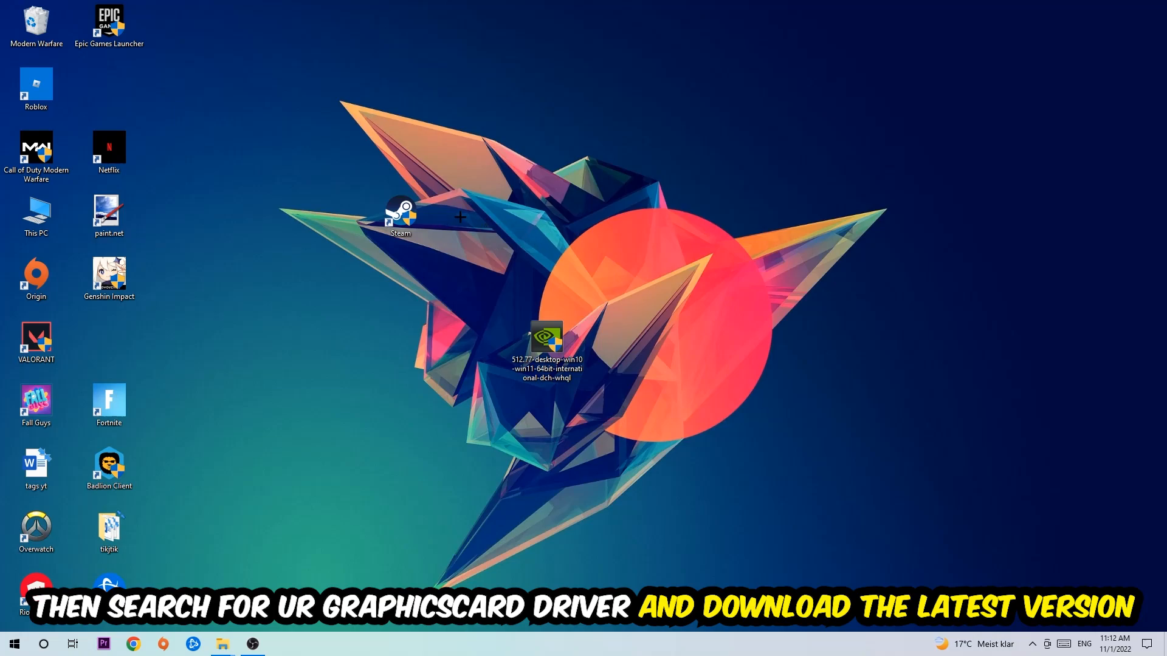